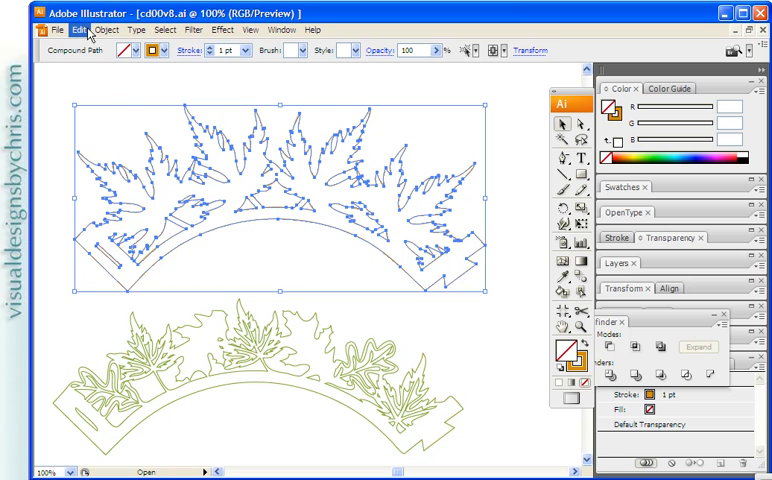
Deselect the canvas and bring up the Object menu for both wrapper outlines.
{"action": "left_click", "coordinate": [111, 36]}
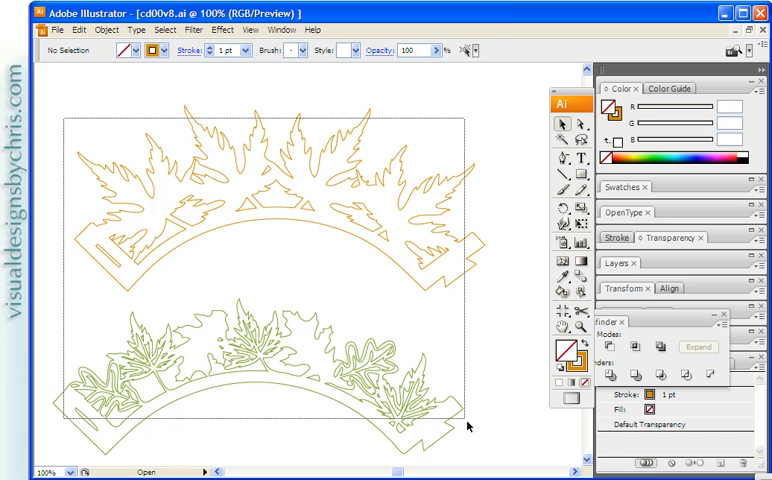
{"action": "left_click", "coordinate": [105, 30]}
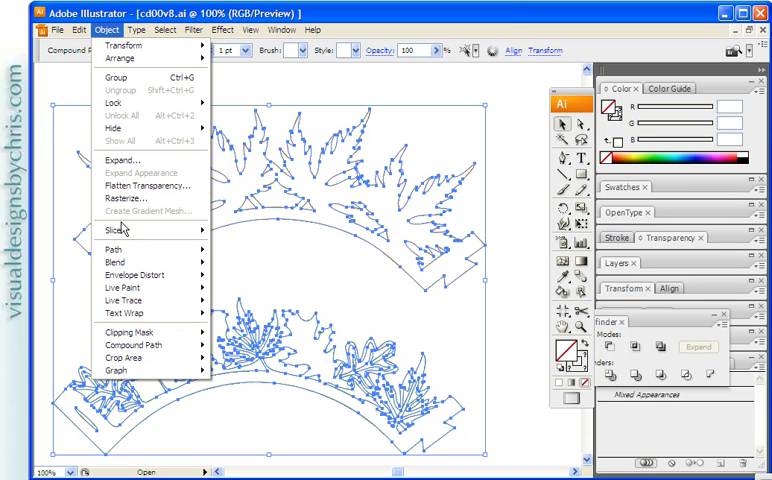
{"action": "mouse_move", "coordinate": [128, 250]}
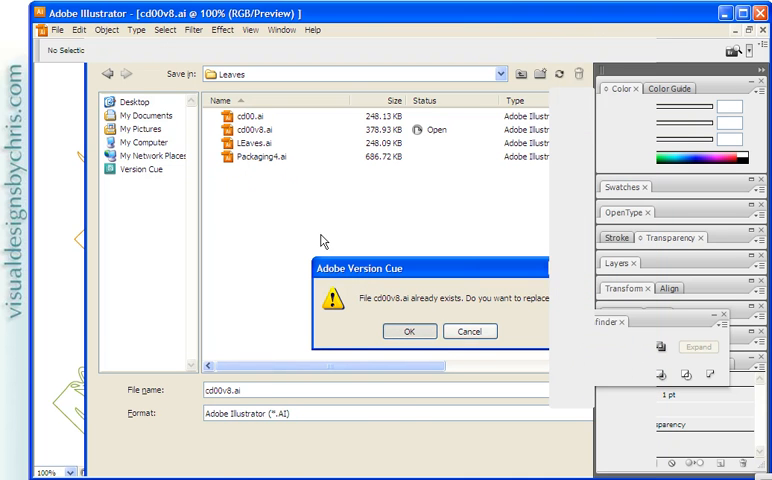
Replace cd00v8.ai with an Illustrator 8 version, accepting the legacy-format warning.
{"action": "left_click", "coordinate": [408, 331]}
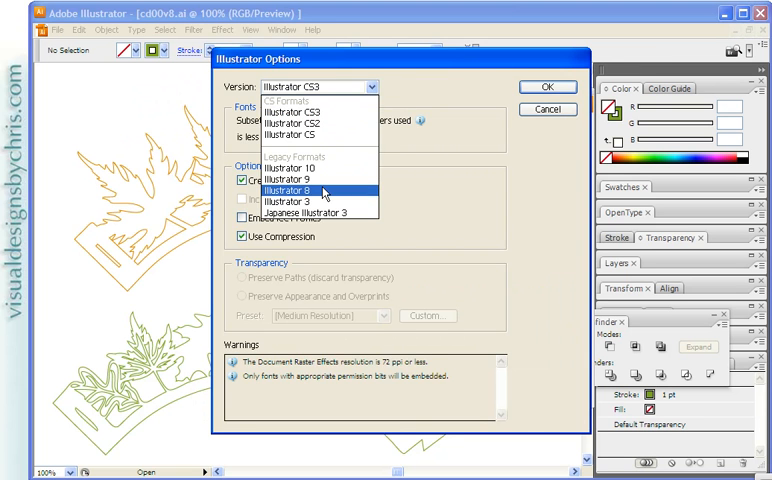
{"action": "left_click", "coordinate": [285, 199]}
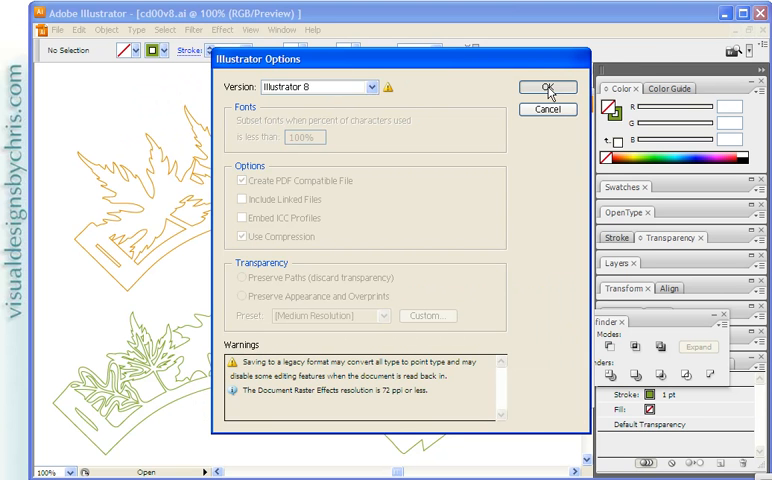
{"action": "left_click", "coordinate": [552, 88]}
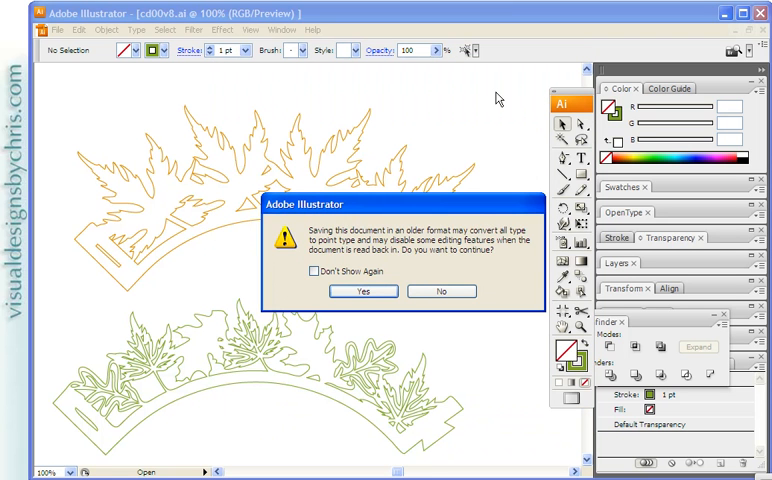
{"action": "mouse_move", "coordinate": [442, 119]}
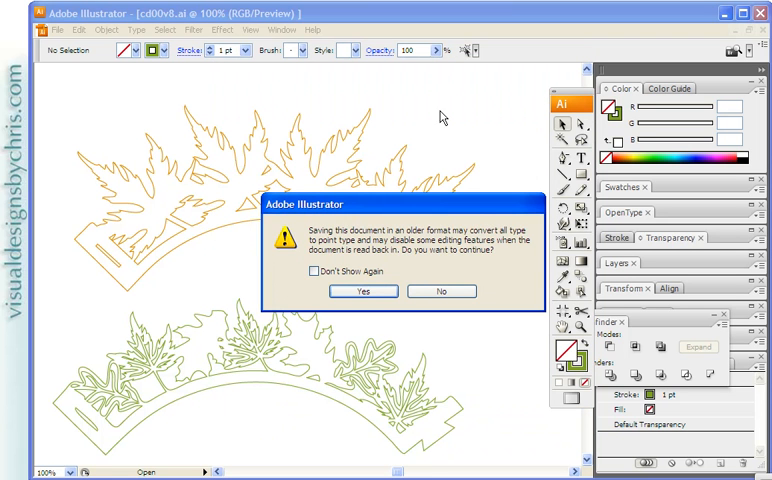
{"action": "left_click", "coordinate": [362, 291]}
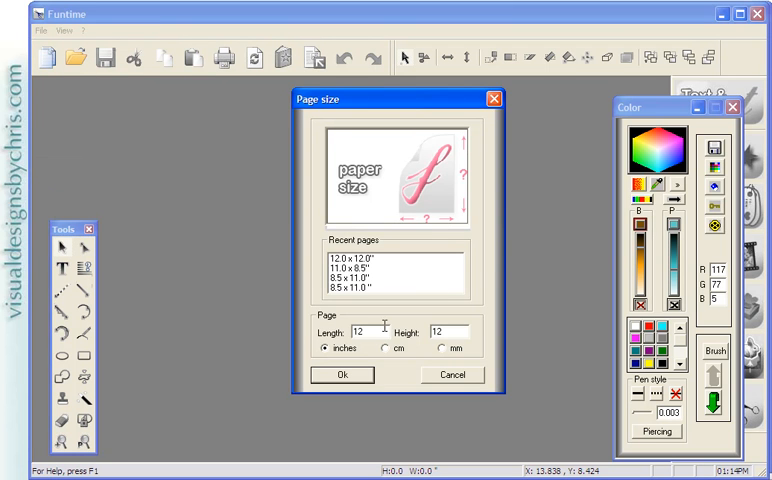
Accept the 12x12 inch page and import cd00v8.ai via EPS/AI as vectors.
{"action": "left_click", "coordinate": [342, 375]}
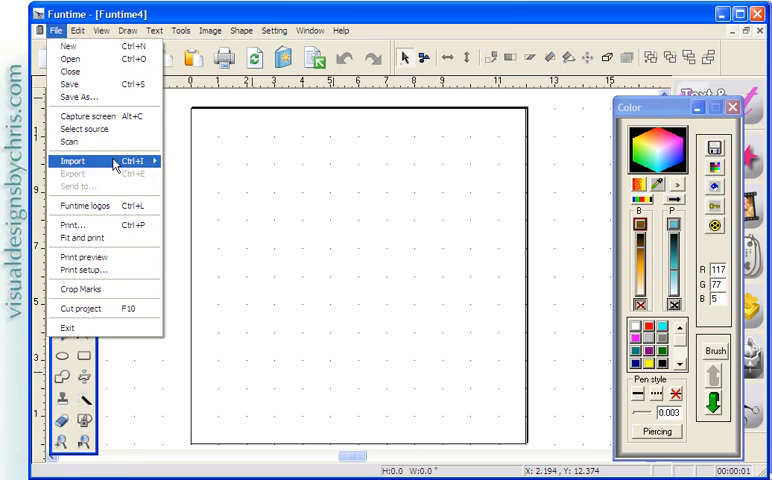
{"action": "left_click", "coordinate": [77, 160]}
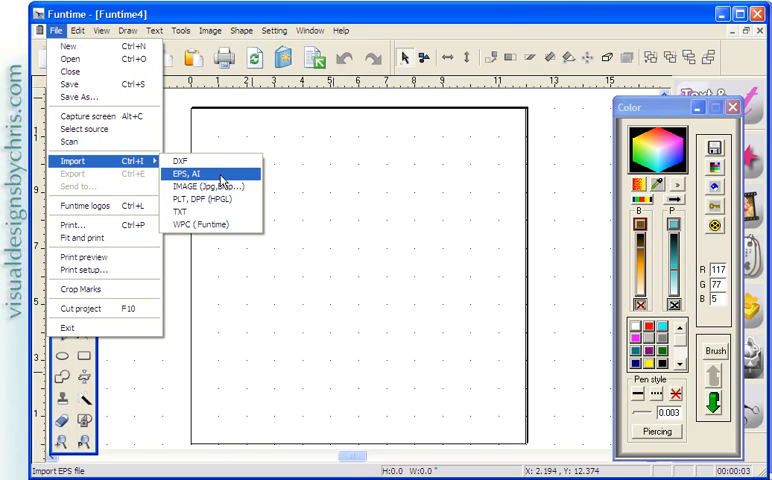
{"action": "left_click", "coordinate": [192, 172]}
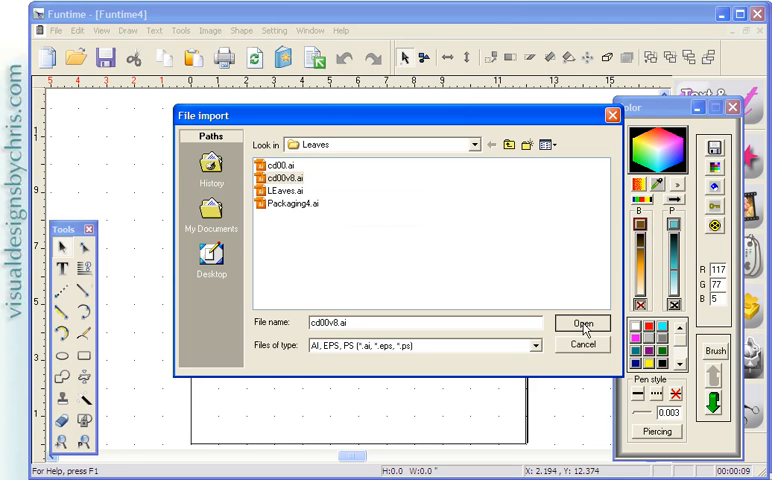
{"action": "left_click", "coordinate": [582, 323]}
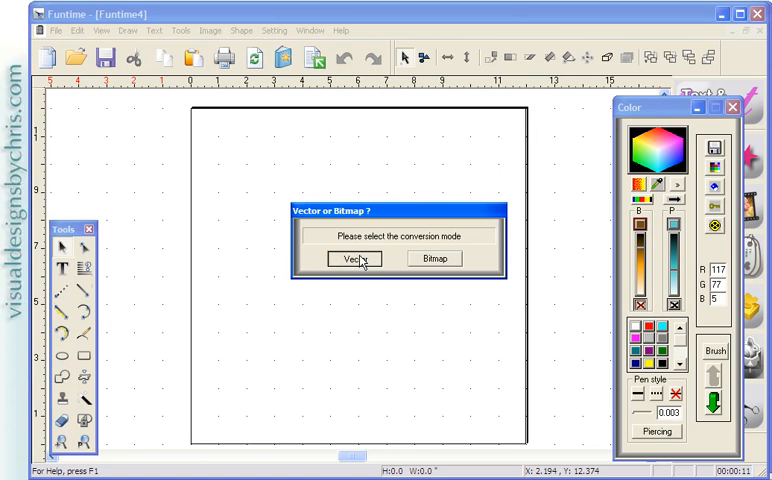
{"action": "left_click", "coordinate": [352, 258]}
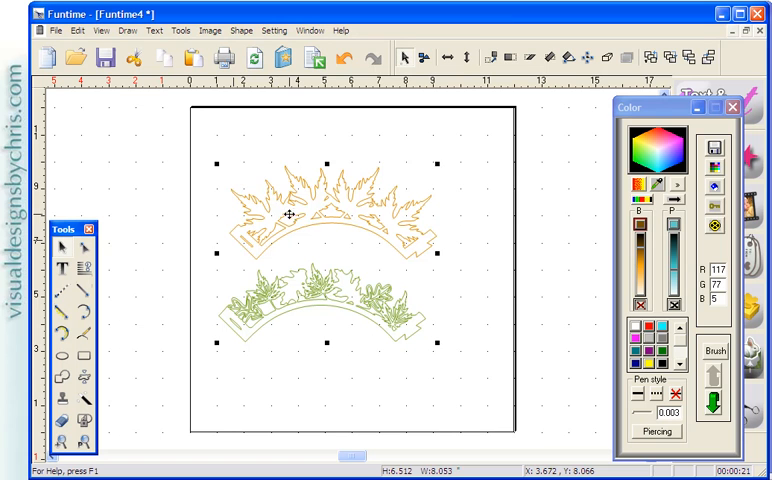
Apply Ungroup to the imported orange and green leaf wrapper artwork.
{"action": "left_click", "coordinate": [239, 39]}
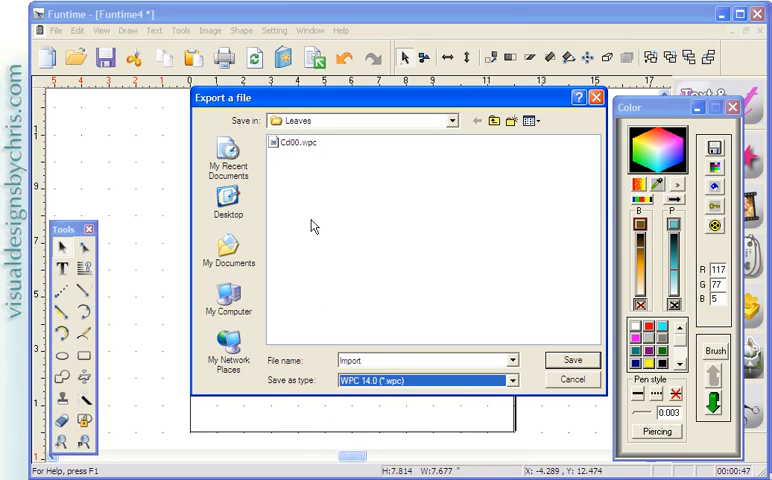
Save the export as Cd00.wpc in WPC 14.0 format, confirming the replacement.
{"action": "left_click", "coordinate": [420, 360]}
{"action": "type", "text": "CD00.wpc"}
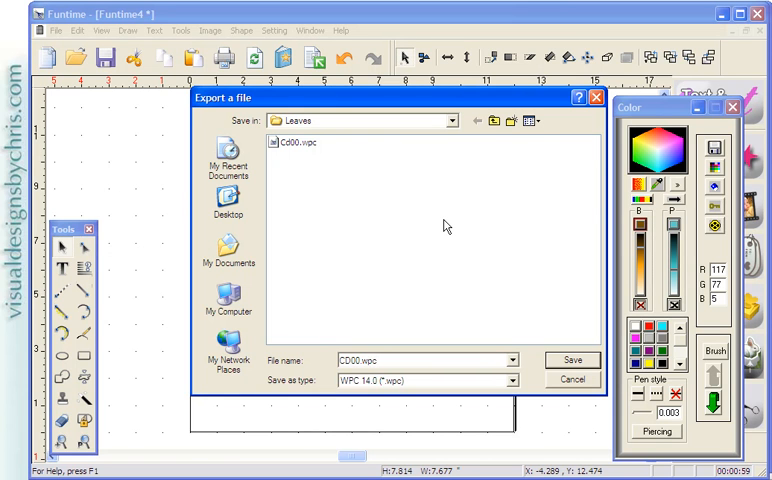
{"action": "mouse_move", "coordinate": [449, 208]}
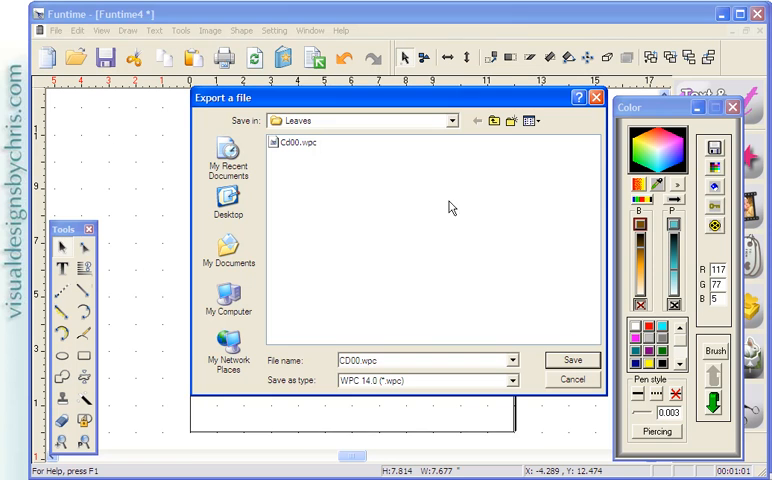
{"action": "left_click", "coordinate": [571, 360]}
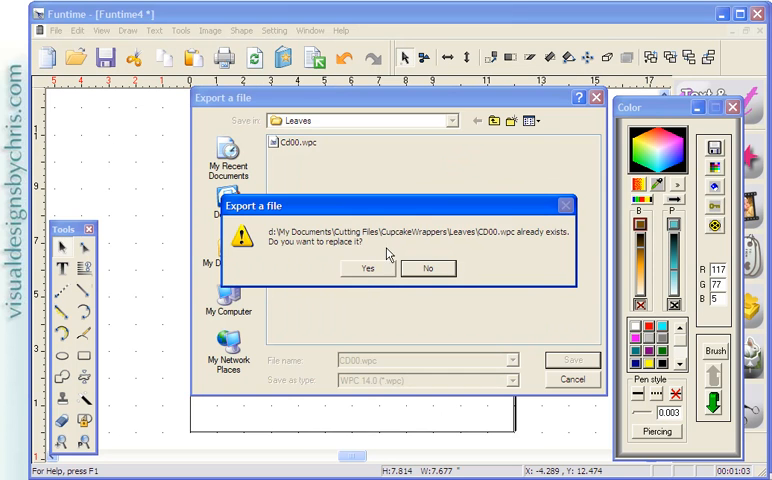
{"action": "left_click", "coordinate": [365, 268]}
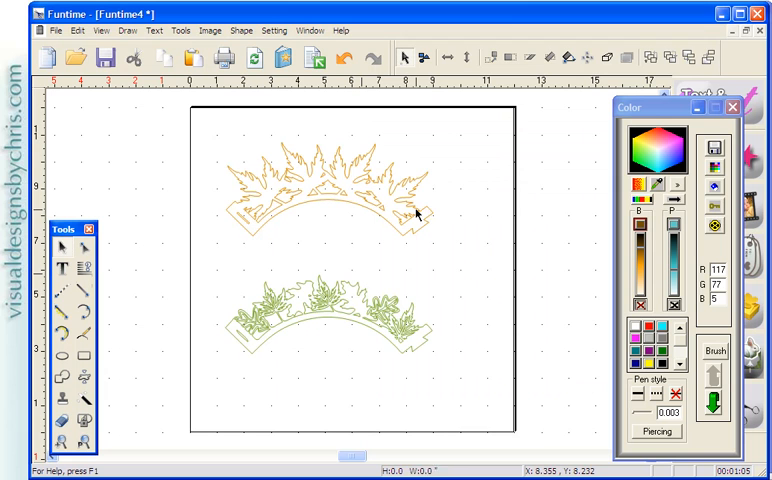